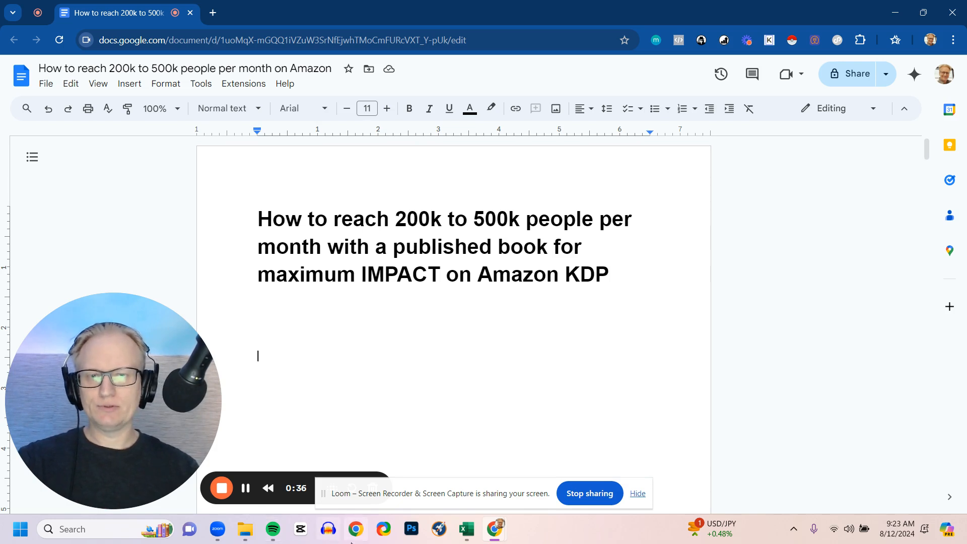
mouse_move(355, 529)
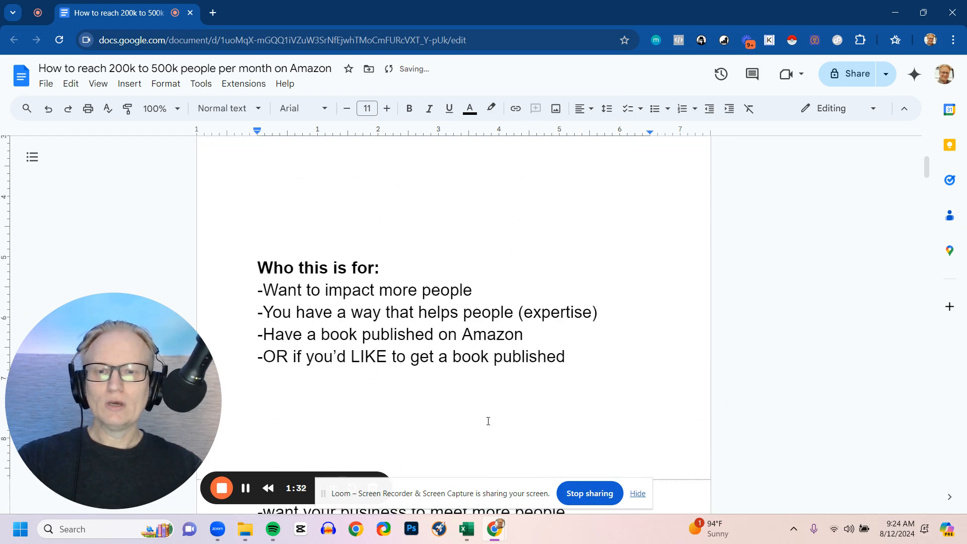
mouse_move(809, 354)
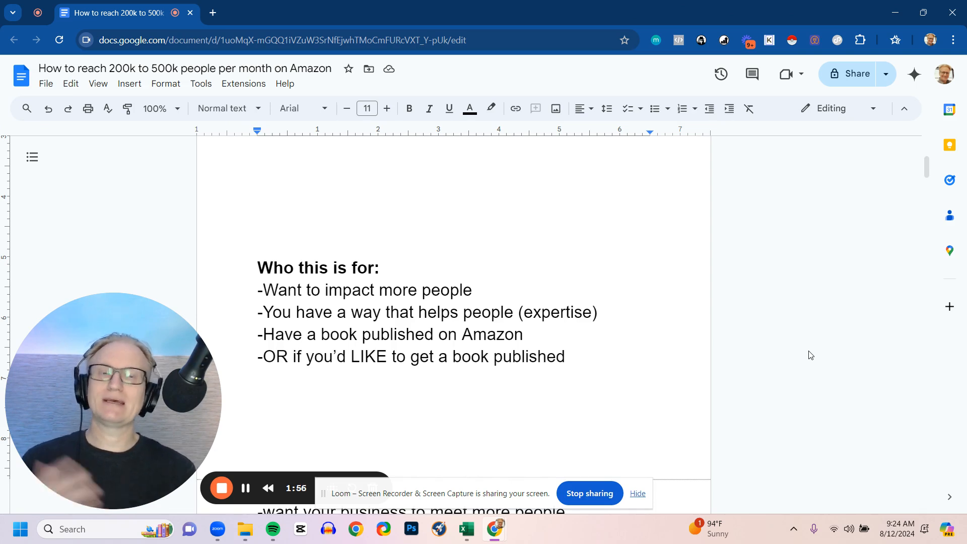
Step: Scroll past the audience list to THE PROBLEM and its four pain points
scroll(down, 3)
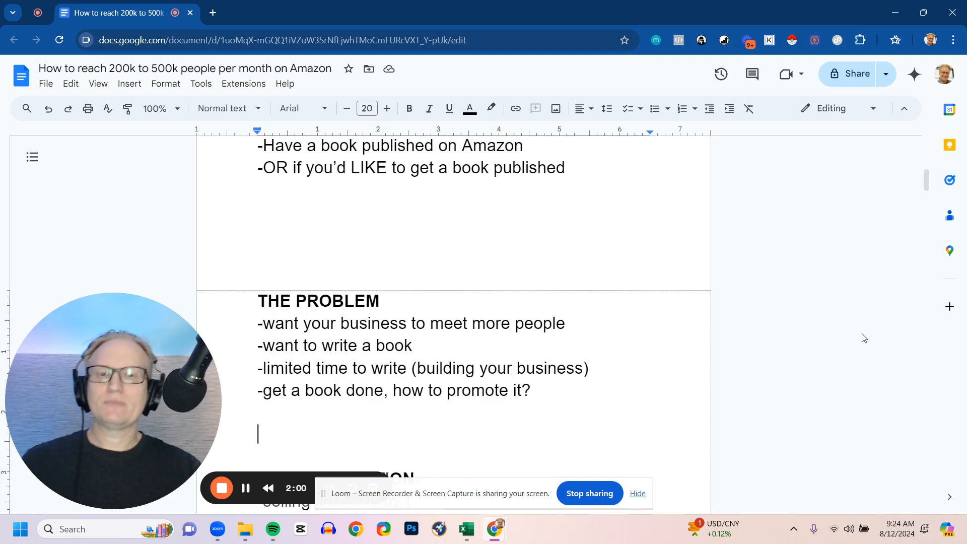
scroll(down, 3)
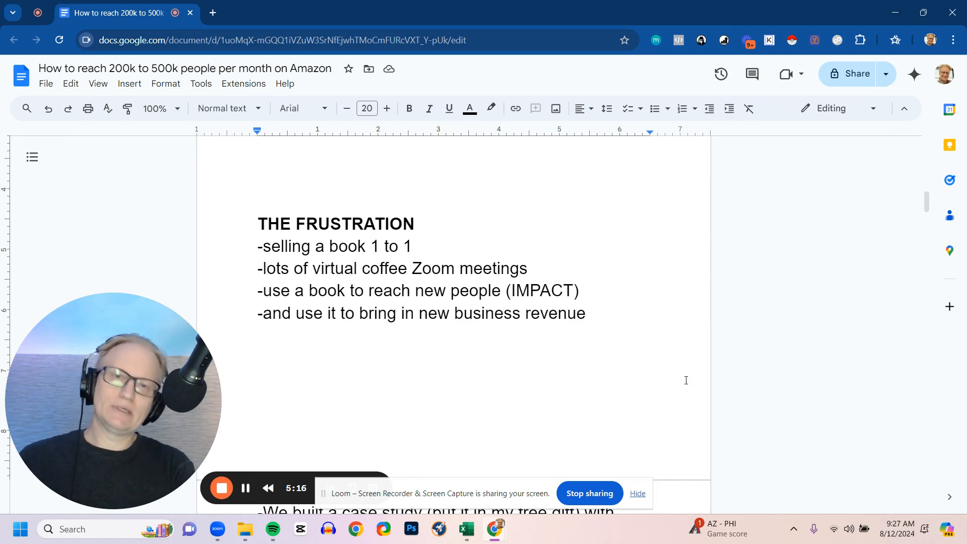
Step: Click below THE FRUSTRATION list and scroll until the OUR RESULTS heading appears
click(260, 380)
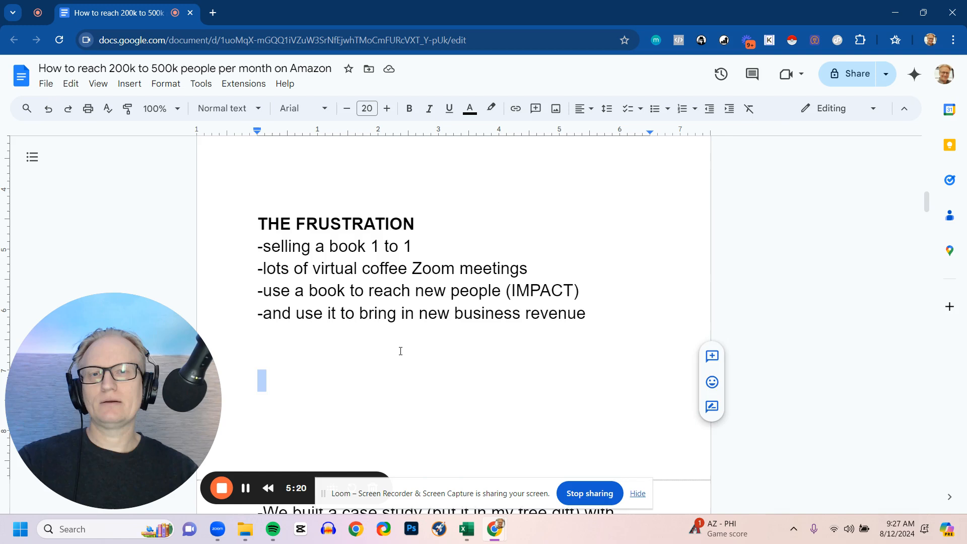
scroll(down, 3)
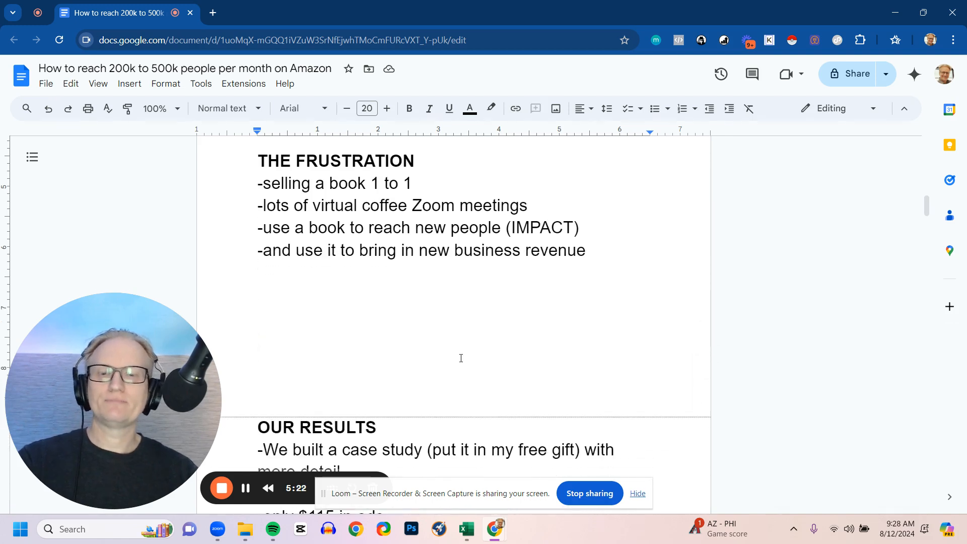
Step: Scroll through OUR RESULTS: book launch, $115 in ads, $6,000+ royalties, 200k–1MM reach
scroll(down, 3)
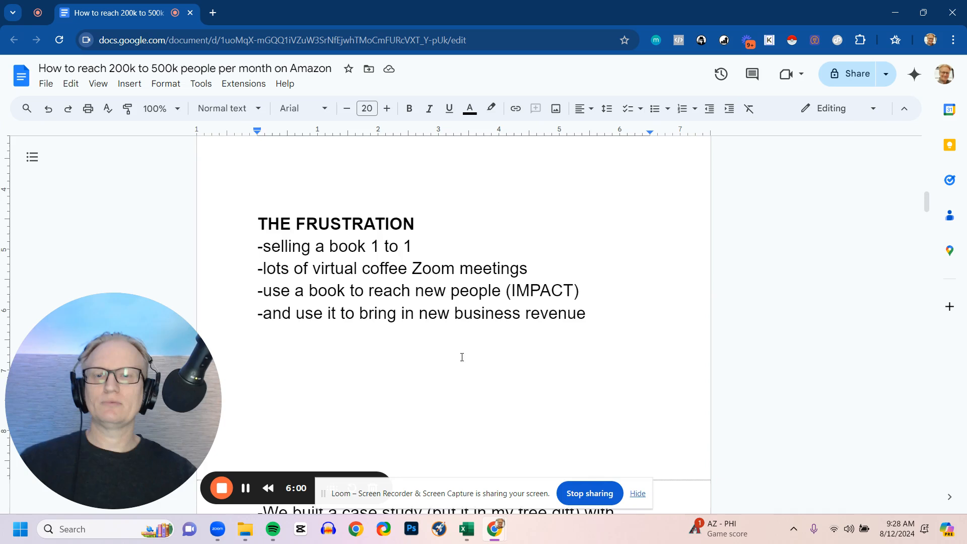
scroll(down, 3)
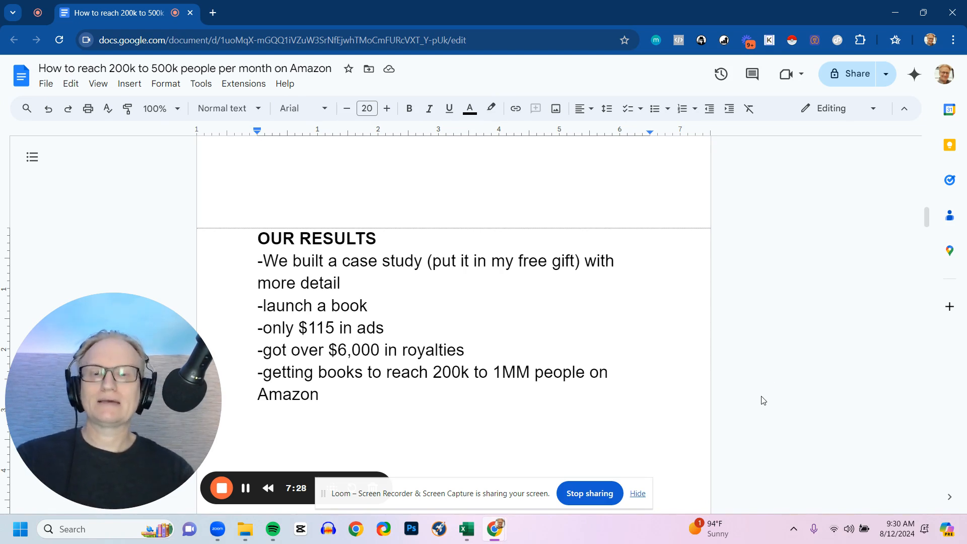
Step: Scroll to 'What most people do': writing hours, self-publishing and promotion
scroll(down, 3)
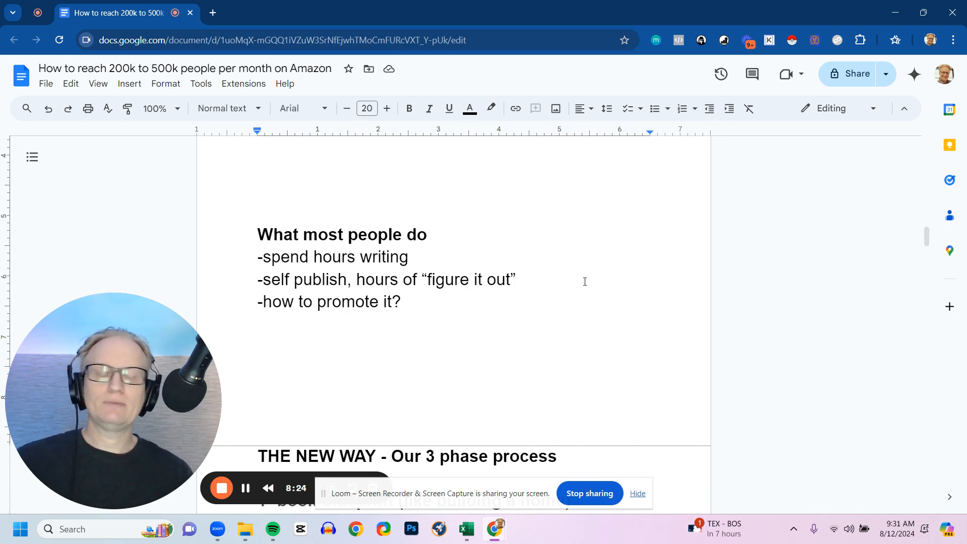
Step: Scroll to THE NEW WAY: blueprint, packaging, and launch with Amazon search optimization
scroll(down, 3)
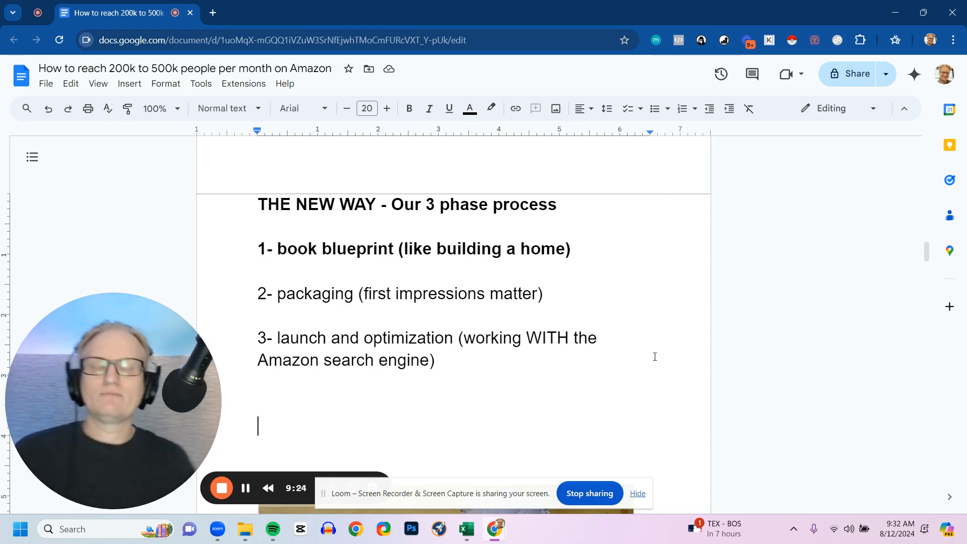
Step: Scroll below the three-phase list to the horse sculpture photo
scroll(down, 3)
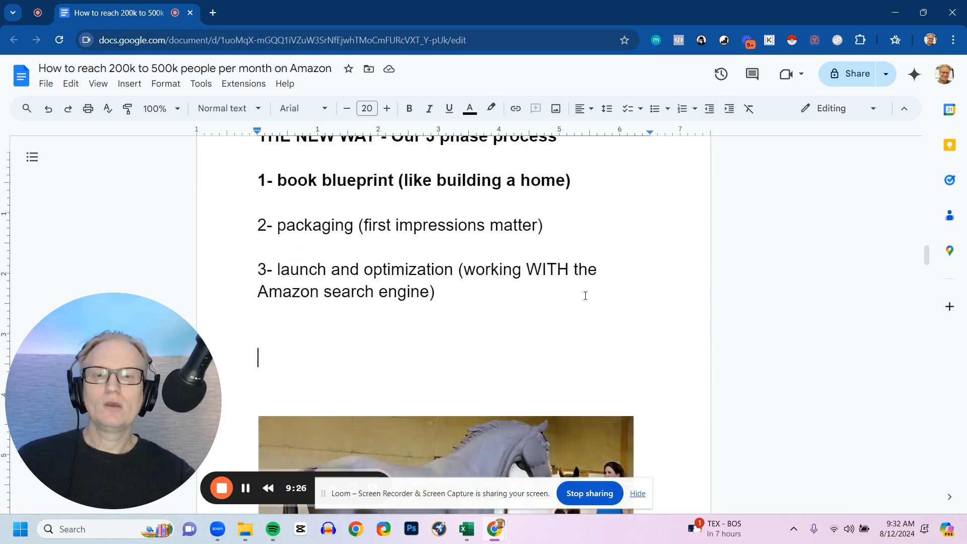
scroll(down, 3)
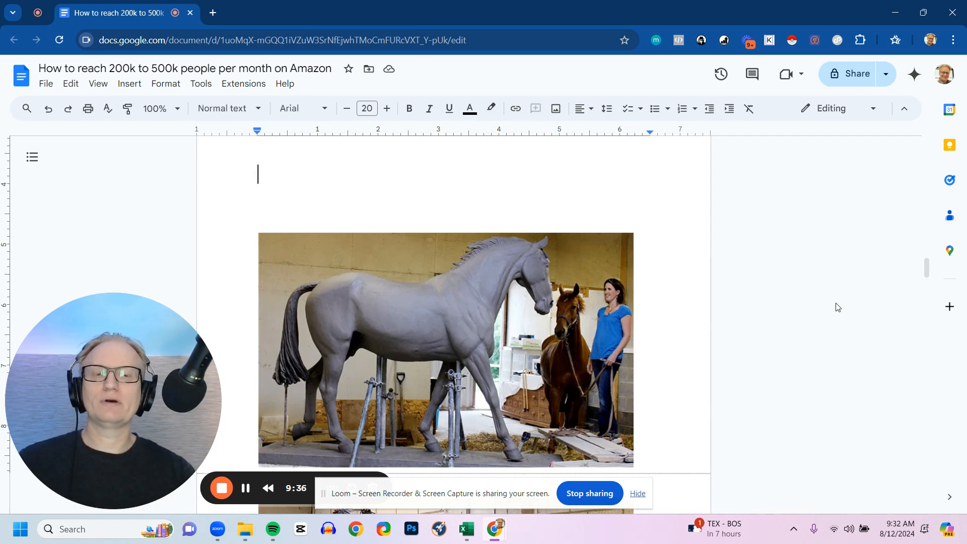
scroll(down, 3)
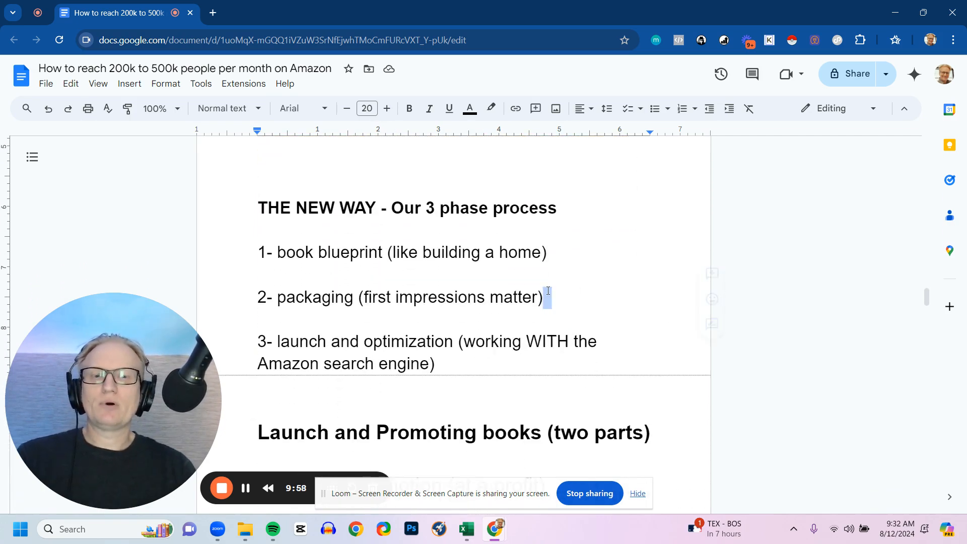
triple_click(399, 297)
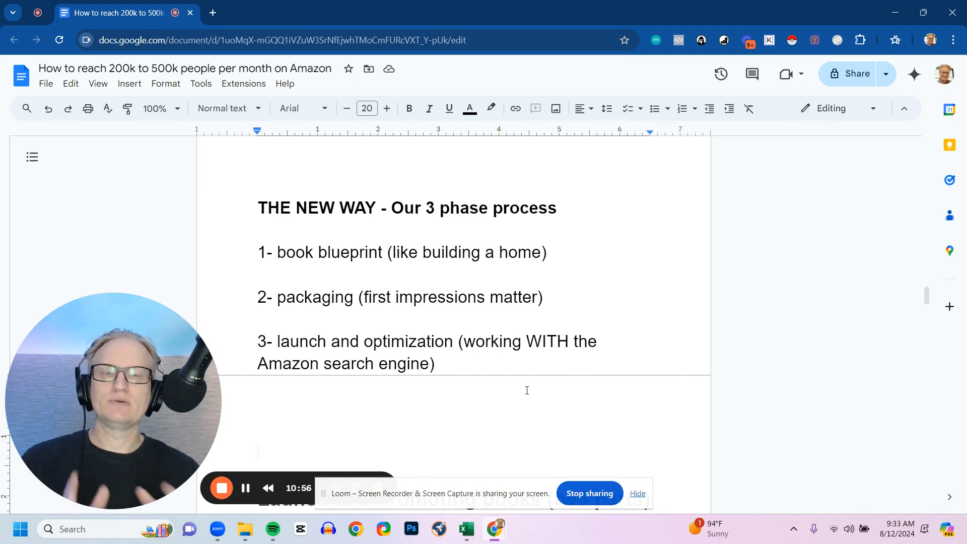
Step: Scroll to Launch and Promoting books: paid promotion at a profit and organic Amazon search
scroll(down, 3)
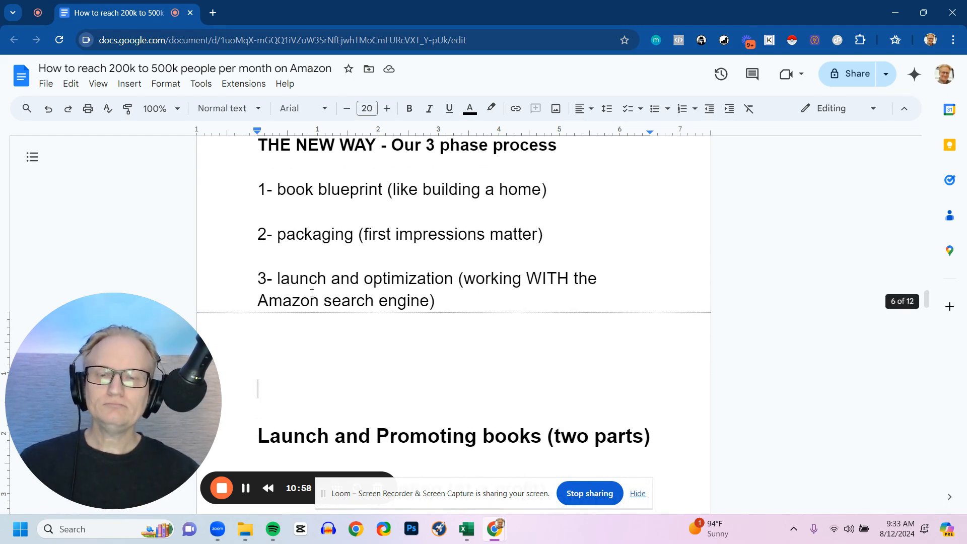
scroll(down, 3)
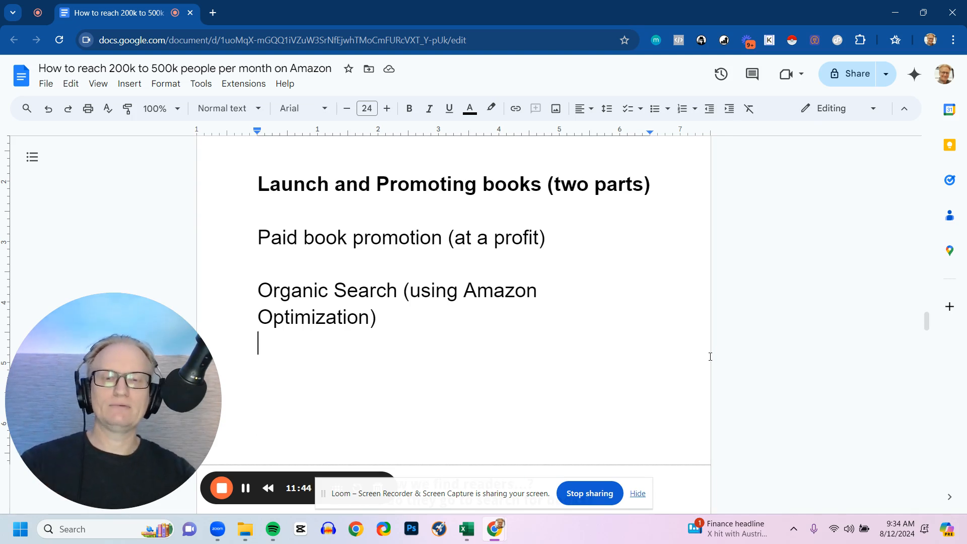
Step: Scroll past the 'How we find readers' diagram to 'The Formula' diagram
scroll(down, 3)
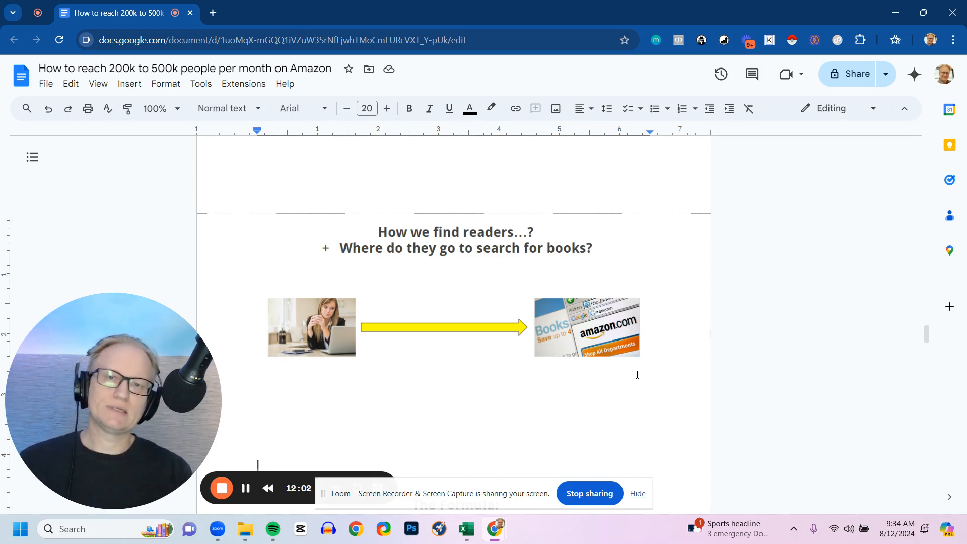
scroll(down, 3)
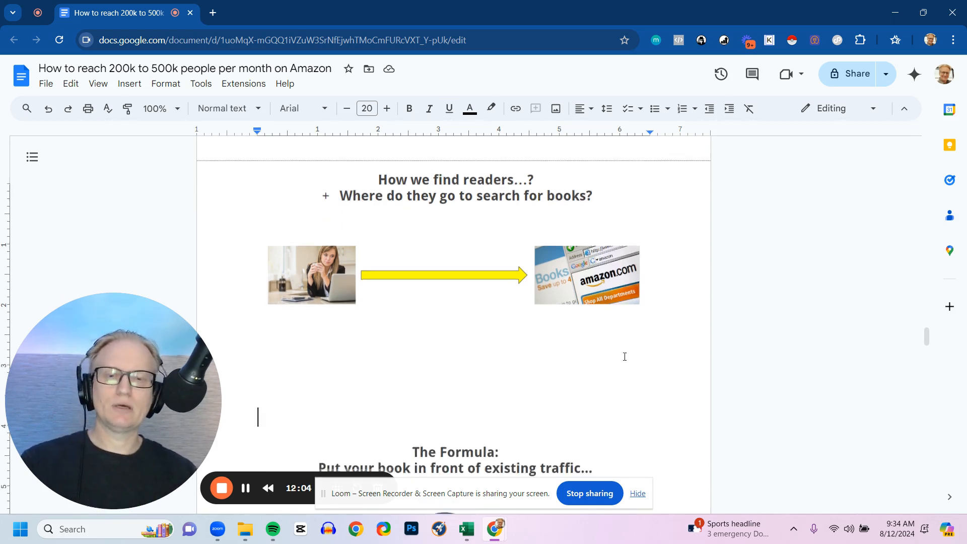
scroll(down, 3)
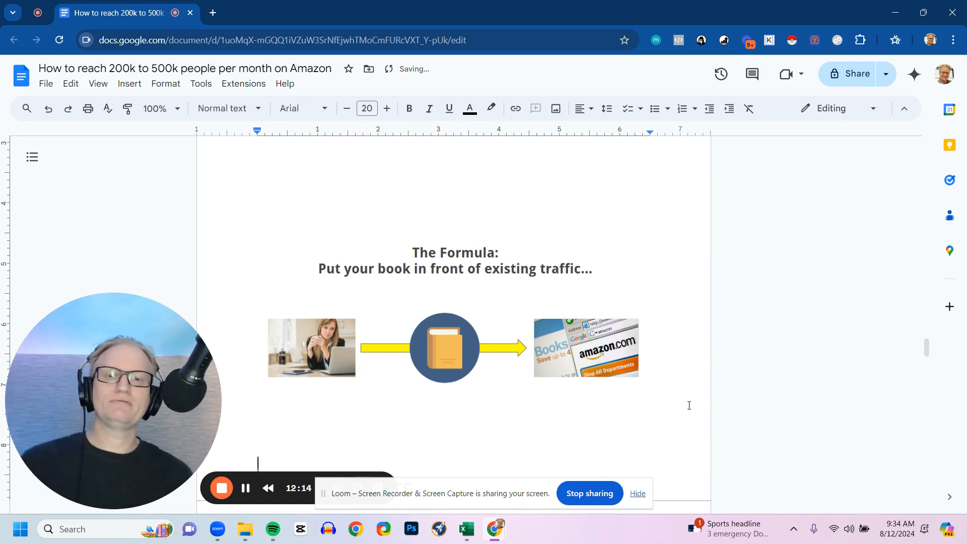
Step: Scroll past the $115 PAID PLACEMENTS chart to the $6,158.41 royalties graph
scroll(down, 3)
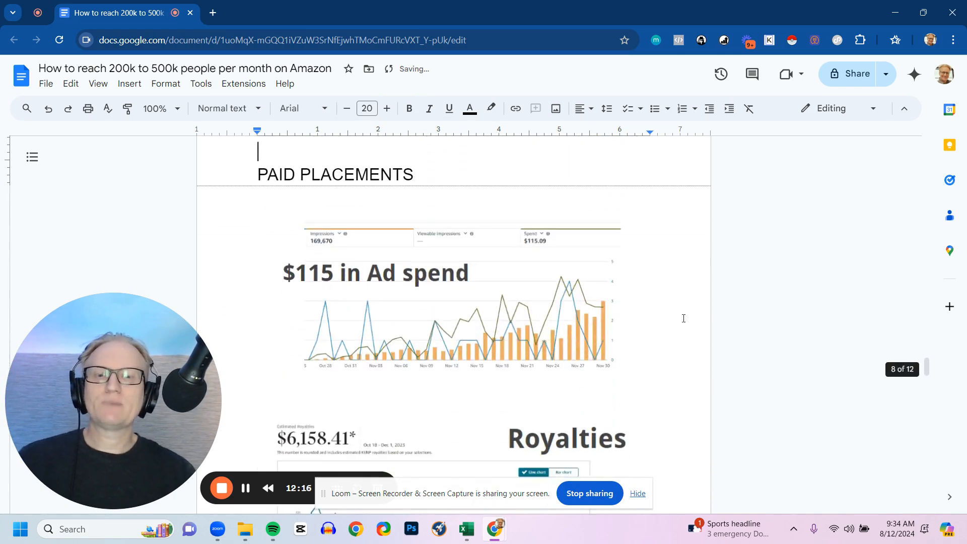
scroll(down, 3)
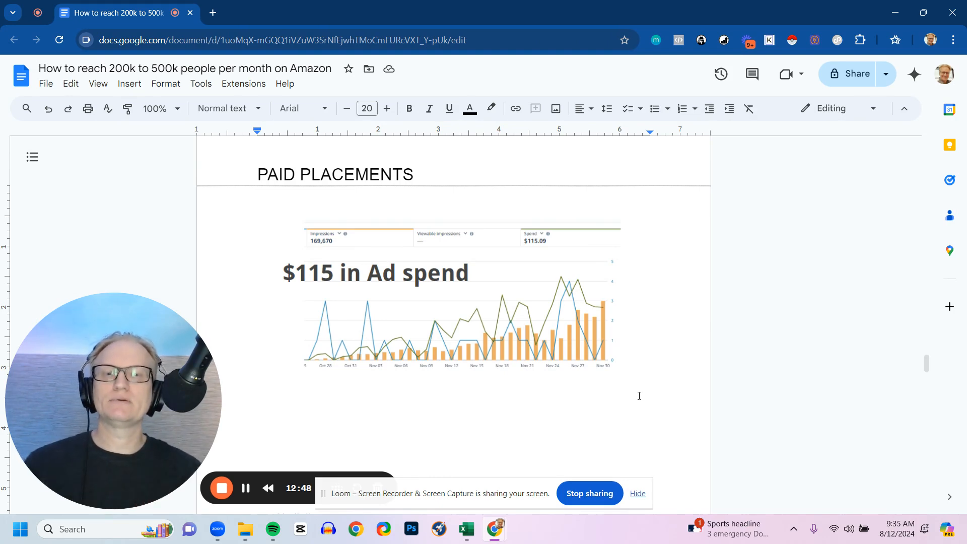
scroll(down, 3)
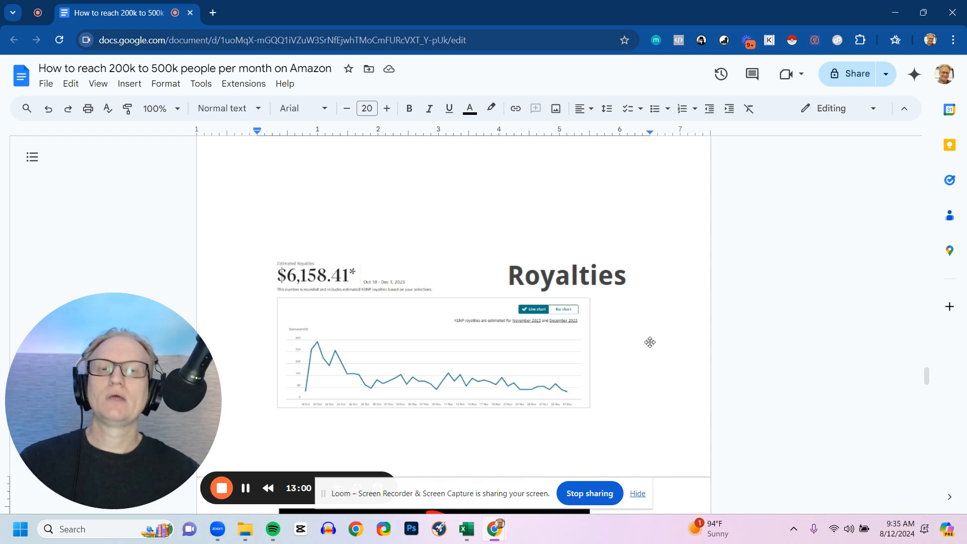
Step: Scroll past 'Reaching over 1 million on Amazon' to the Work Life Balance bestsellers example
scroll(down, 3)
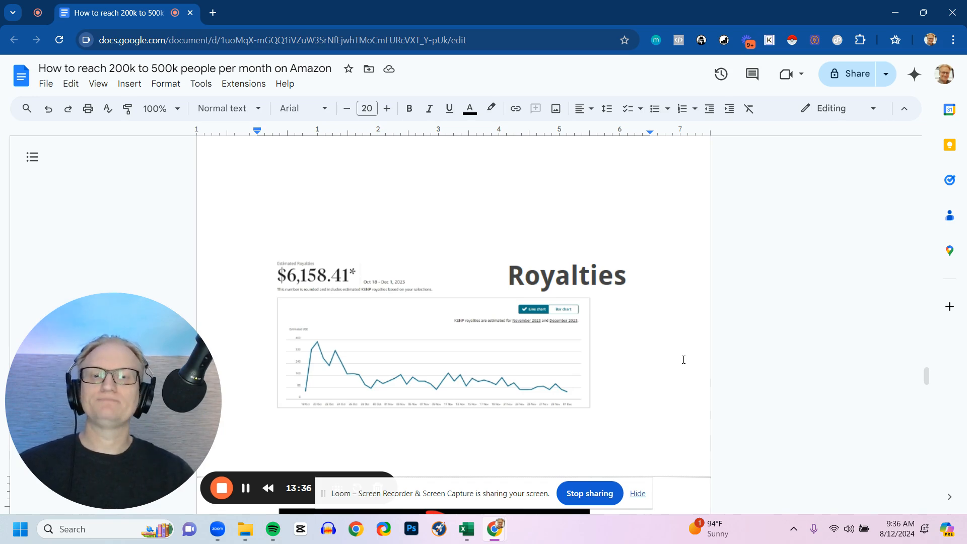
mouse_move(653, 310)
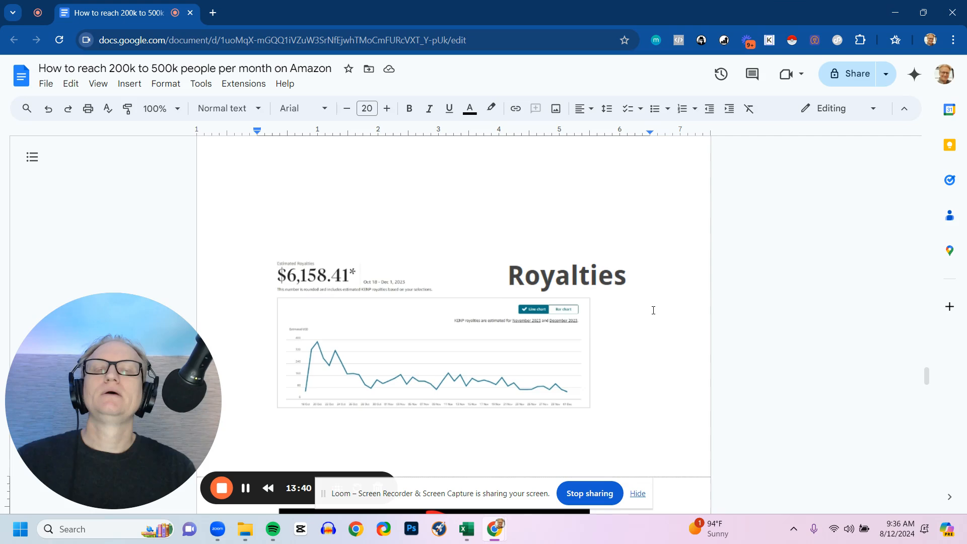
scroll(down, 3)
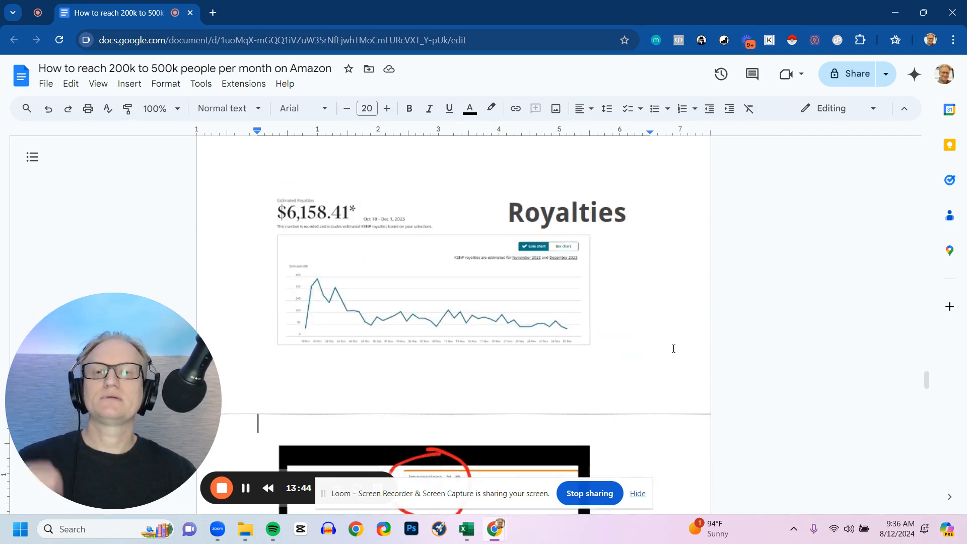
scroll(down, 3)
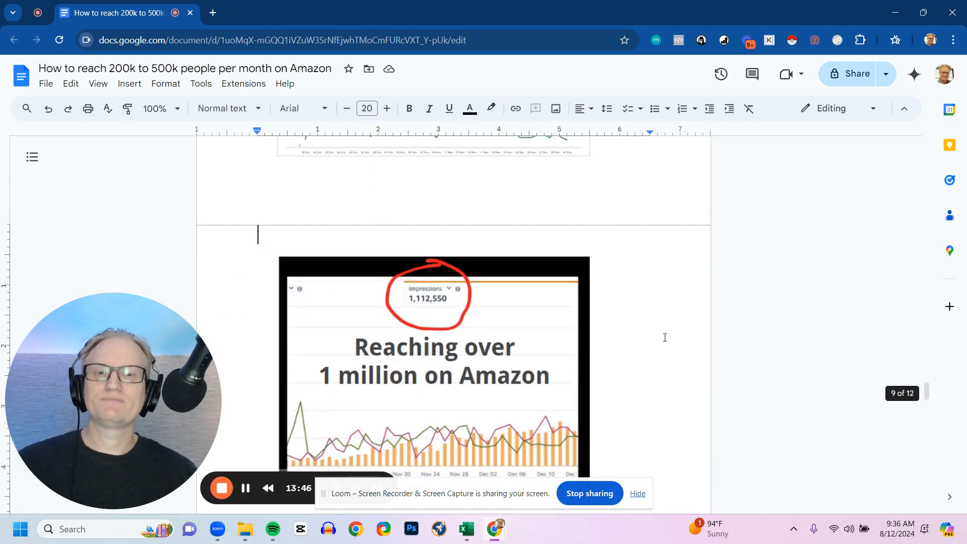
scroll(down, 3)
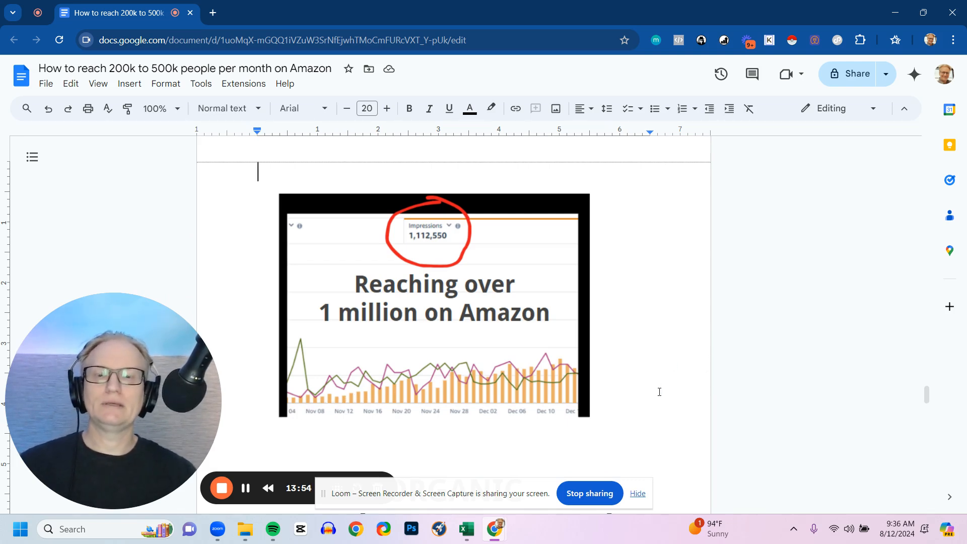
scroll(down, 3)
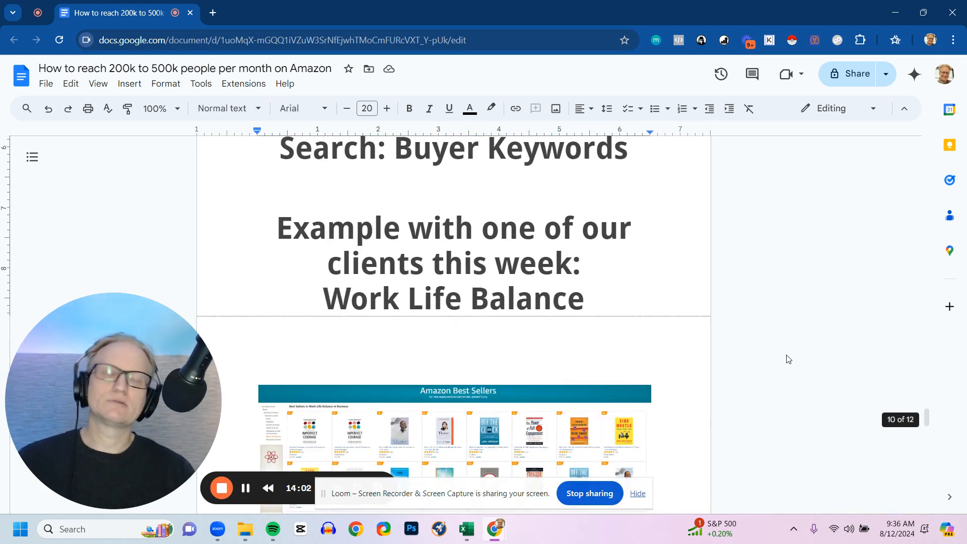
Step: Scroll past the bestsellers screenshot to the 'work life balance' and 'life balance' search-volume results
scroll(down, 3)
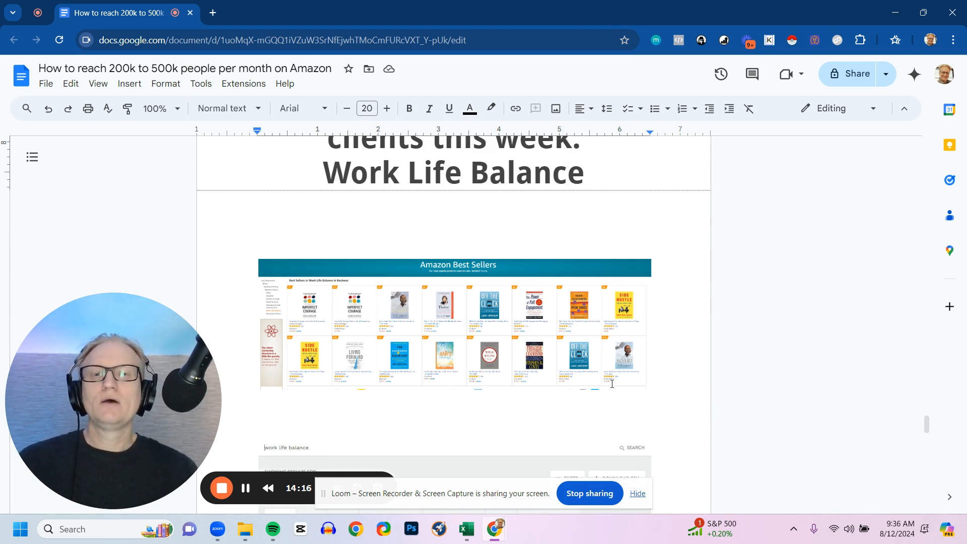
mouse_move(713, 379)
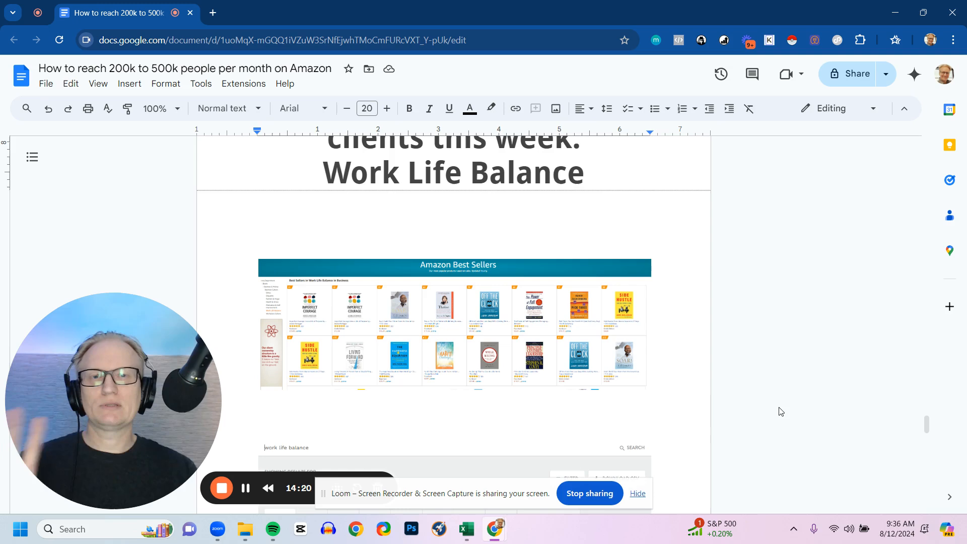
scroll(down, 3)
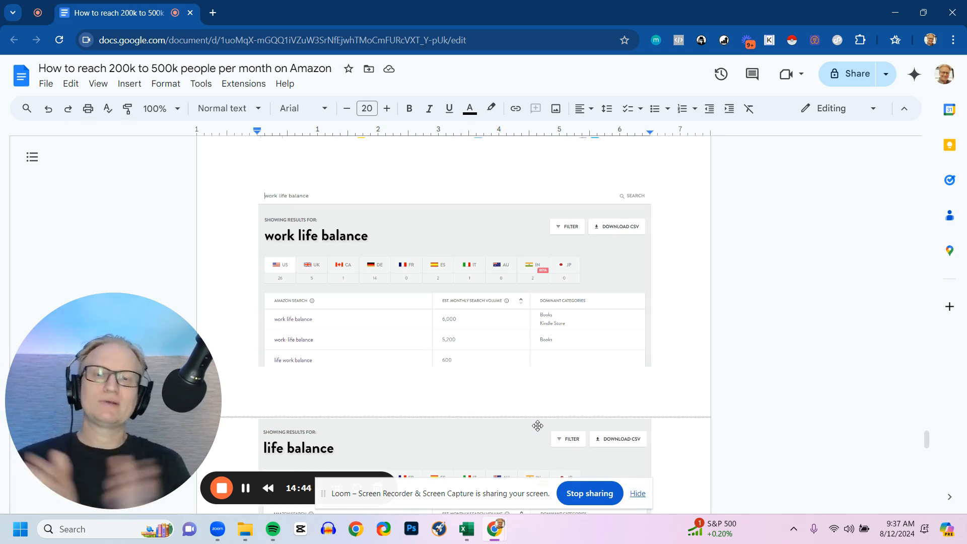
Step: Scroll down to the '15,000+ people searching on Amazon EVERY month for: Work life balance' statement
scroll(down, 3)
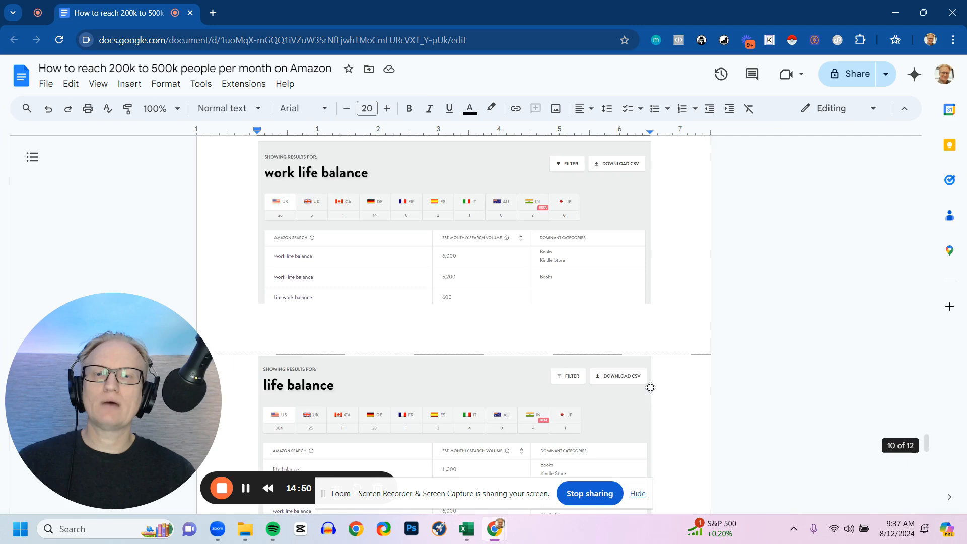
scroll(down, 3)
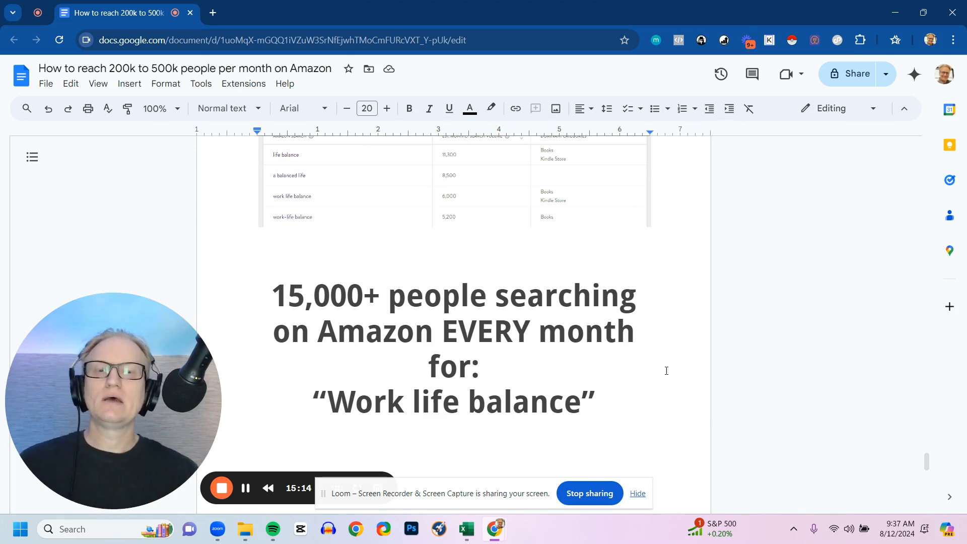
Step: Scroll to the book writing question and the 'Want my Book Strategy Guide?' heading
scroll(down, 3)
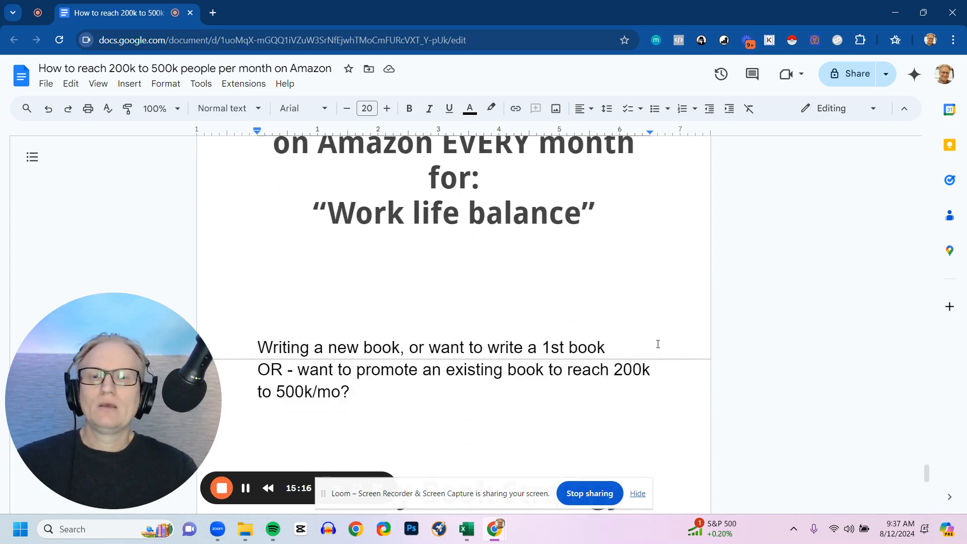
scroll(down, 3)
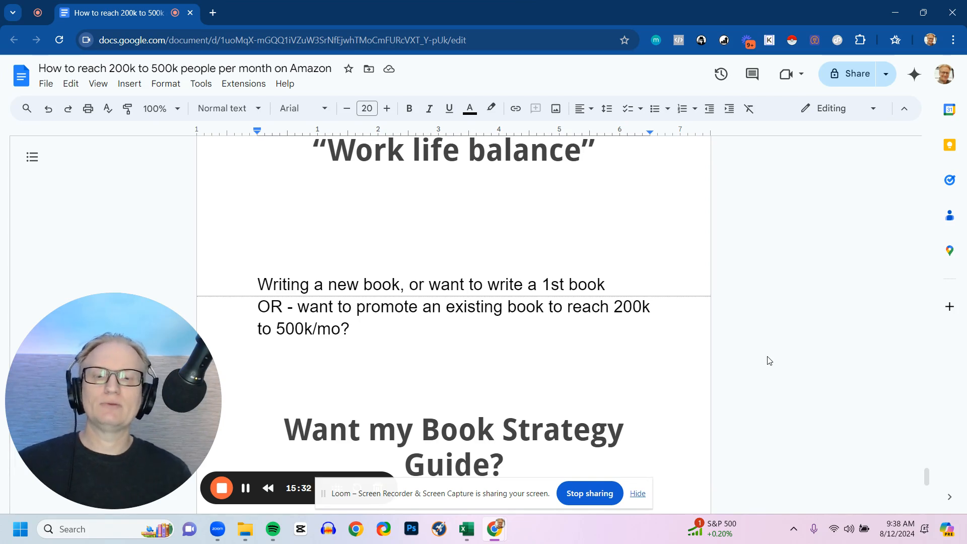
scroll(down, 3)
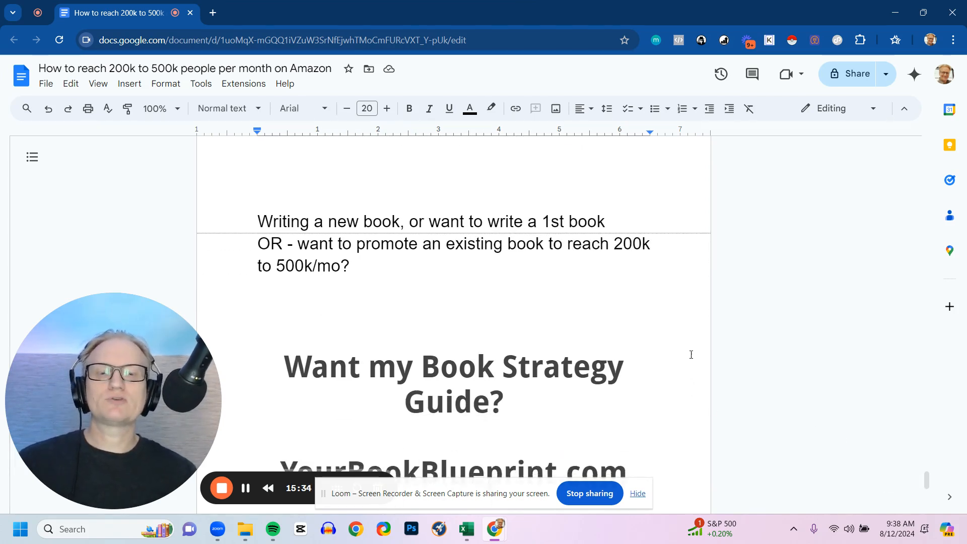